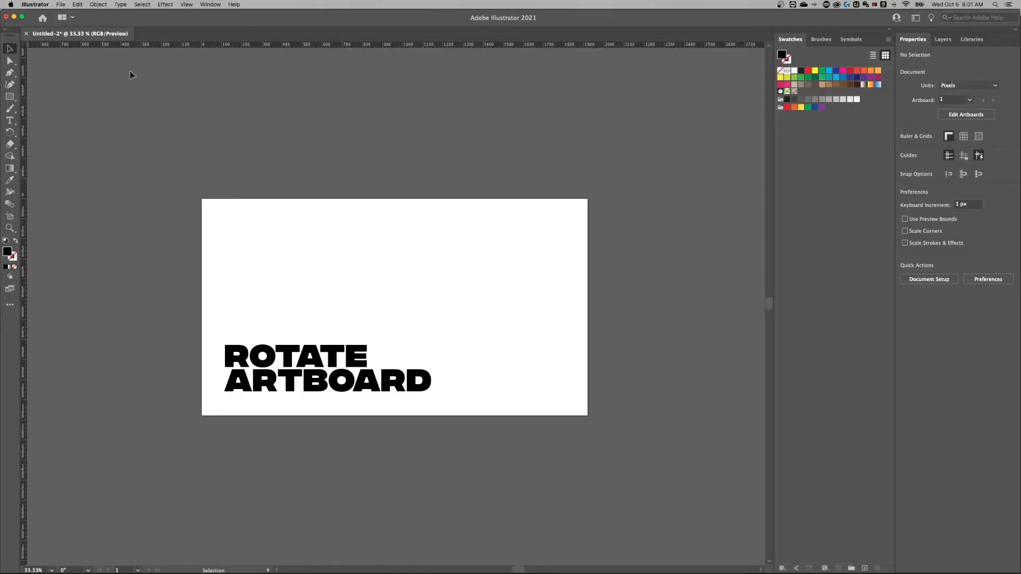
pyautogui.moveTo(446, 166)
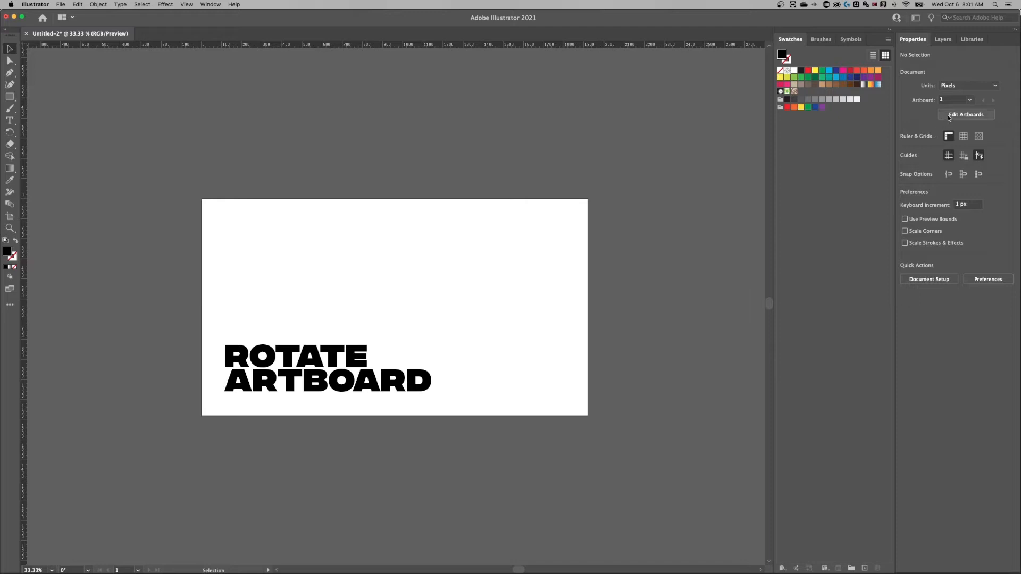
# Switch the artboard to portrait (1080 × 1920 px) in Edit Artboards mode and dismiss Artboard Options.
pyautogui.click(966, 114)
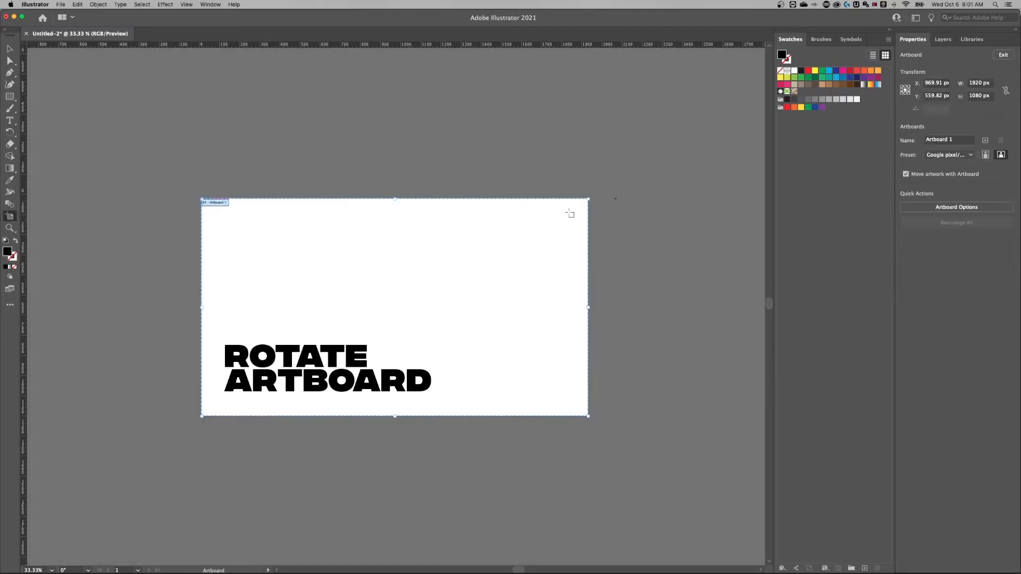
pyautogui.moveTo(416, 225)
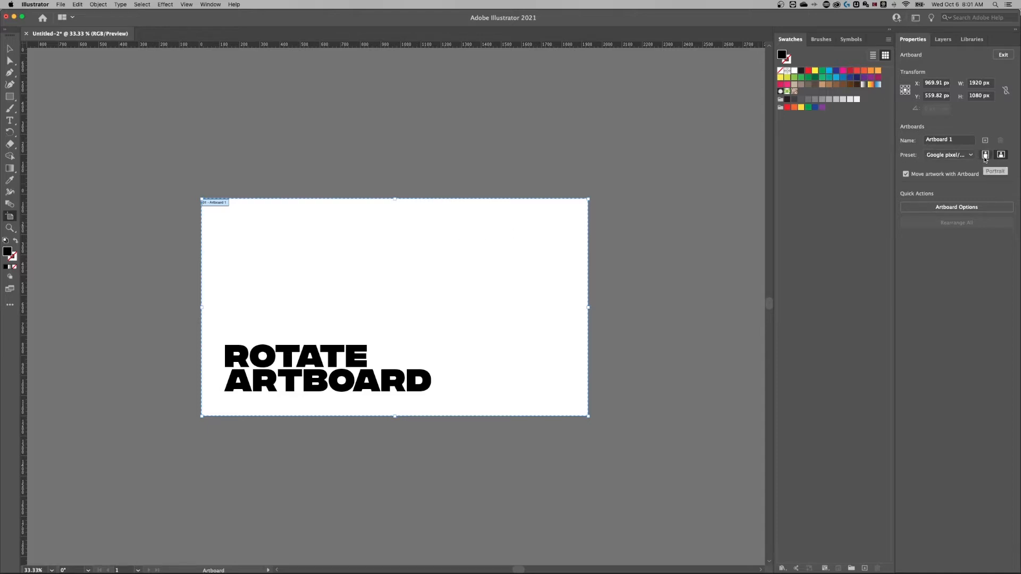
pyautogui.click(986, 154)
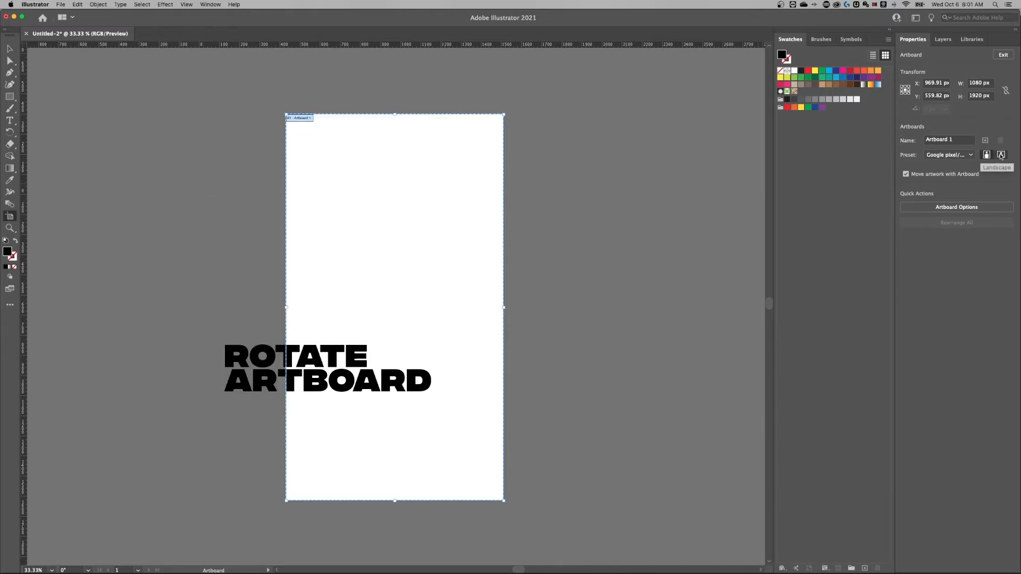
pyautogui.moveTo(986, 156)
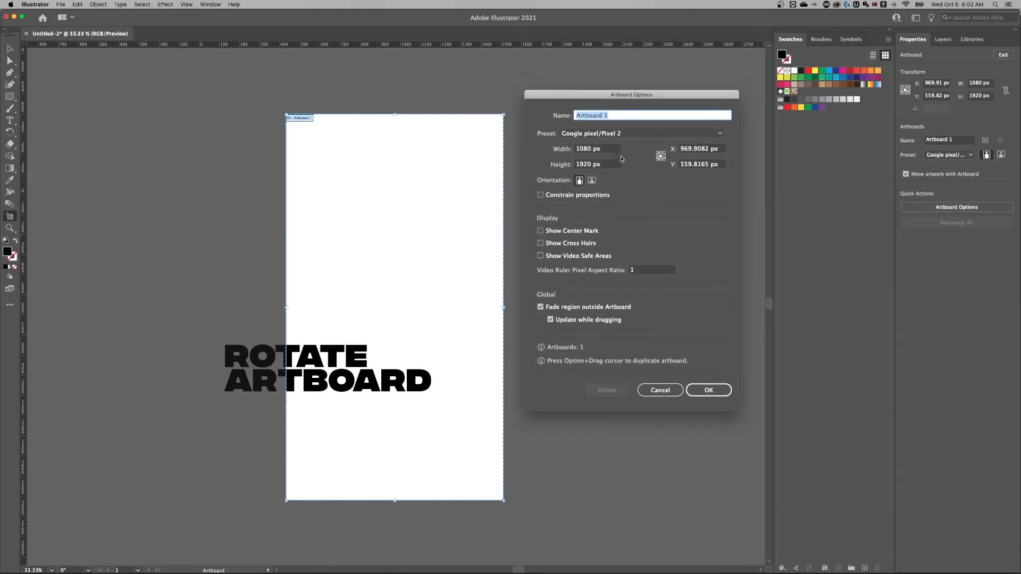
pyautogui.click(591, 181)
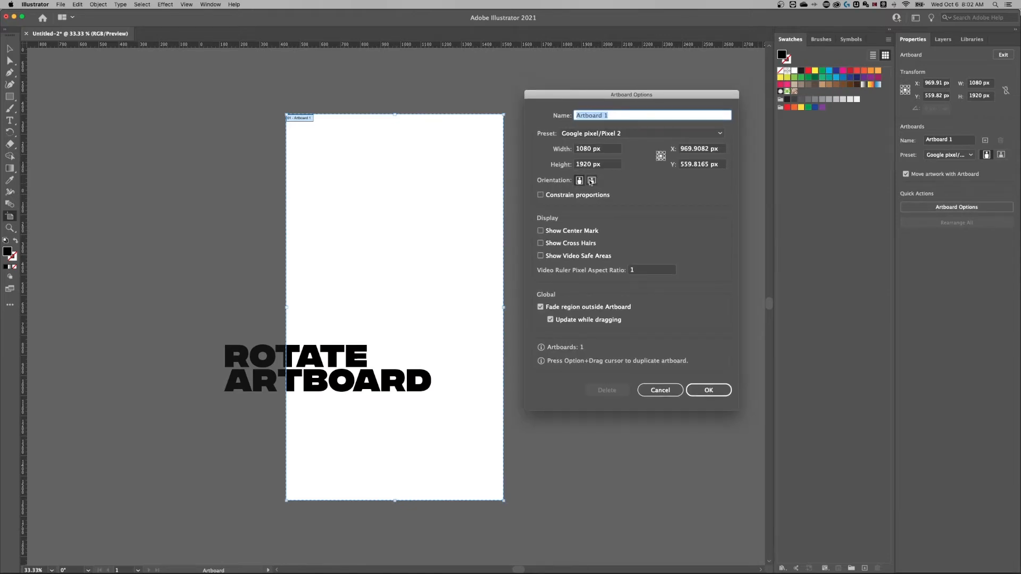
pyautogui.click(707, 390)
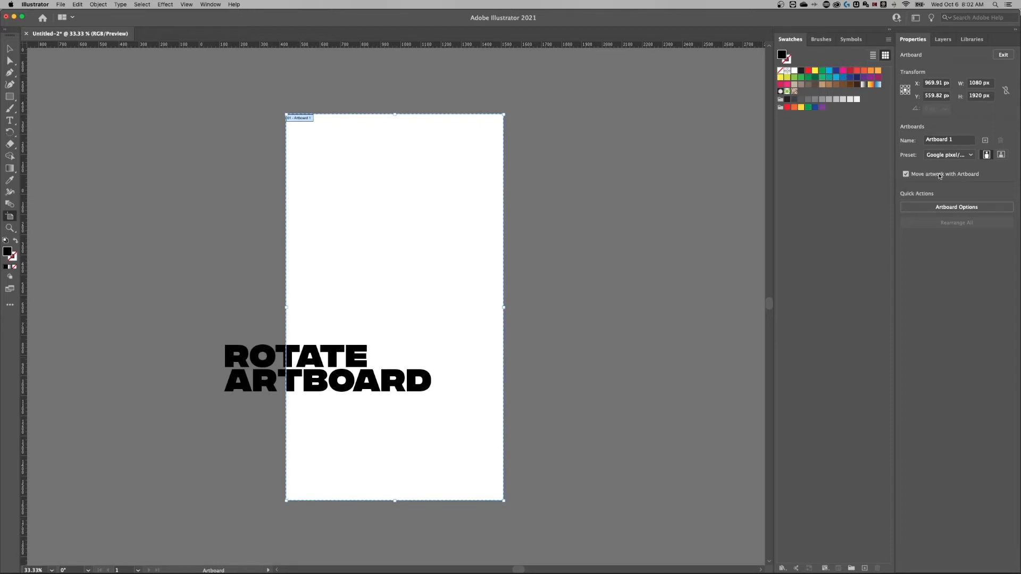
# Return the artboard to landscape orientation at 1920 × 1080 px.
pyautogui.click(1000, 154)
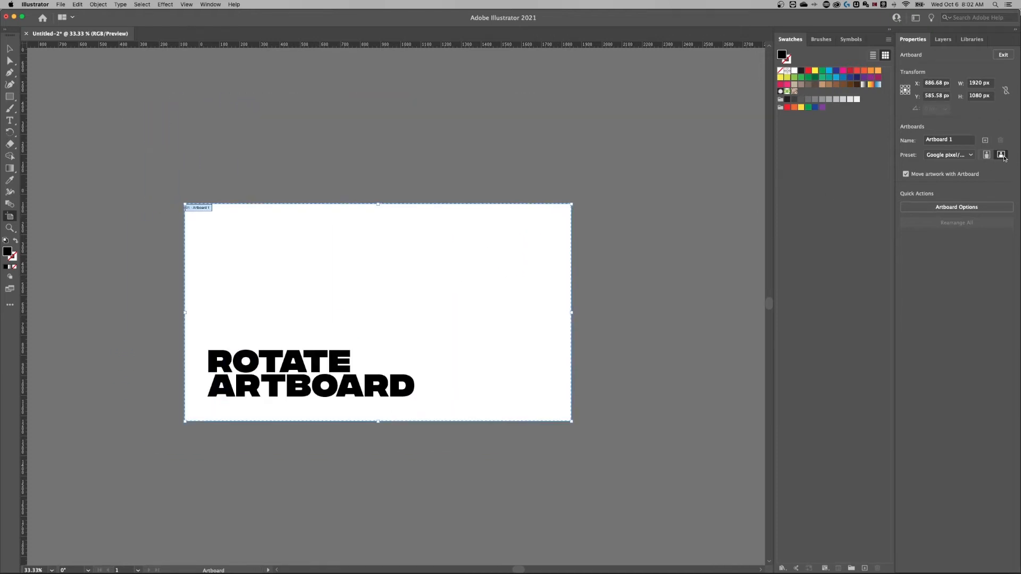
pyautogui.click(987, 154)
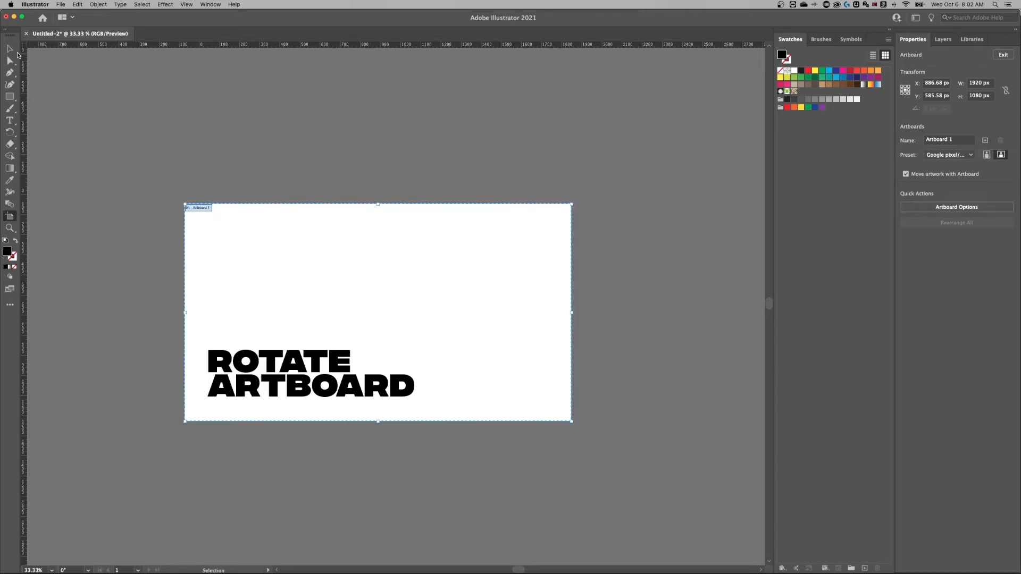
# Leave artboard editing mode and pick the Rectangle Tool.
pyautogui.click(564, 325)
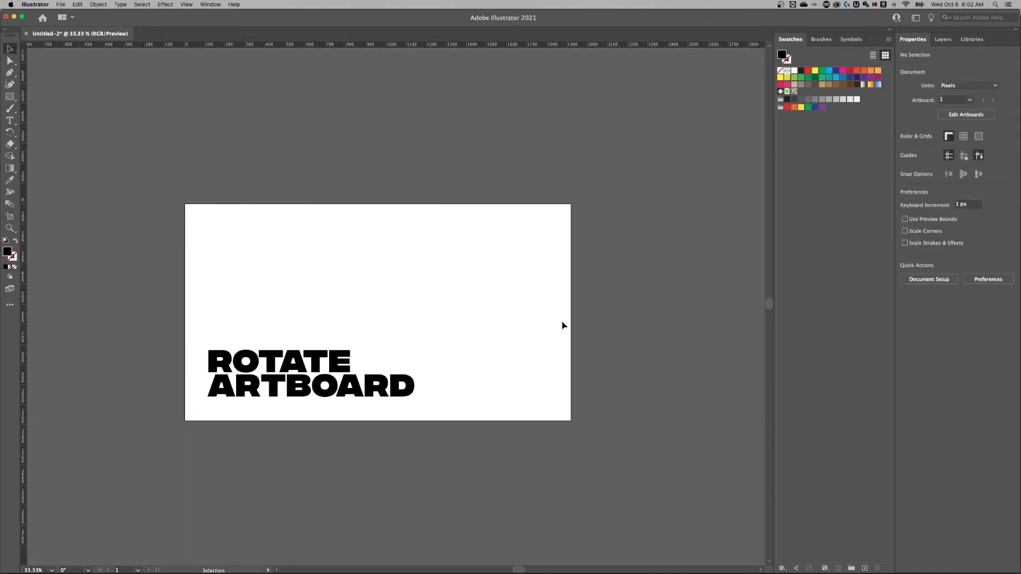
pyautogui.moveTo(565, 327)
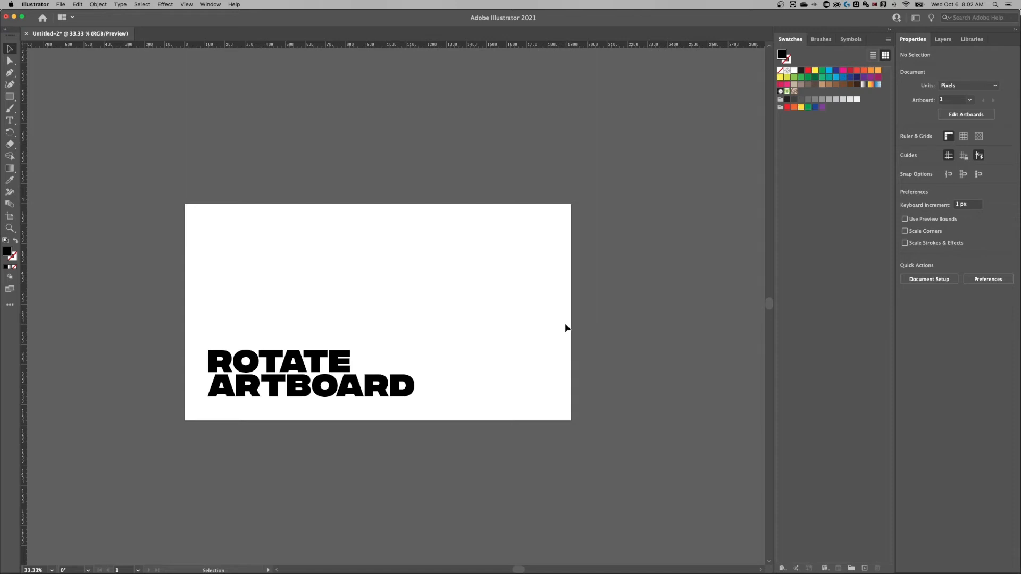
pyautogui.moveTo(194, 211)
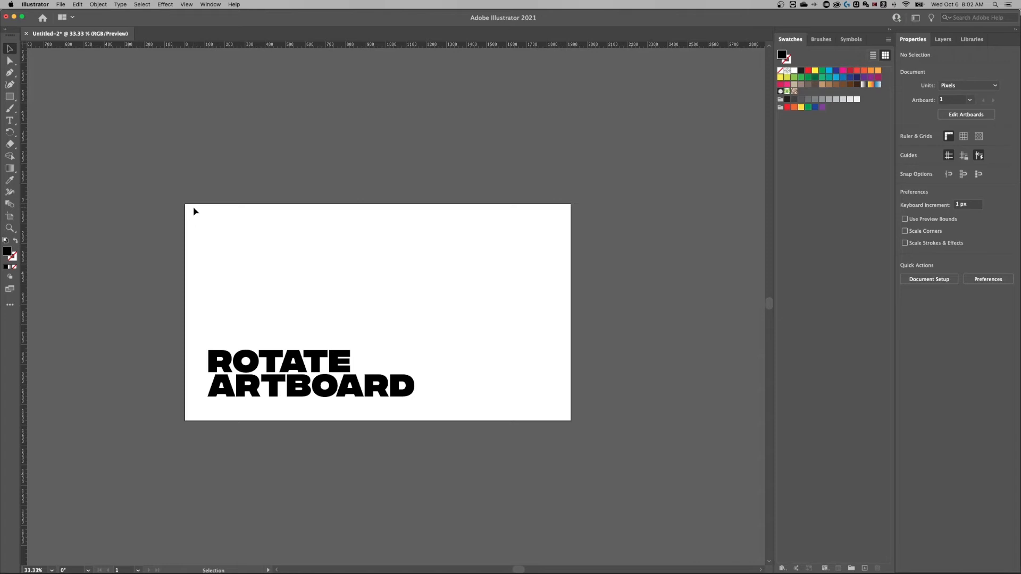
pyautogui.click(10, 98)
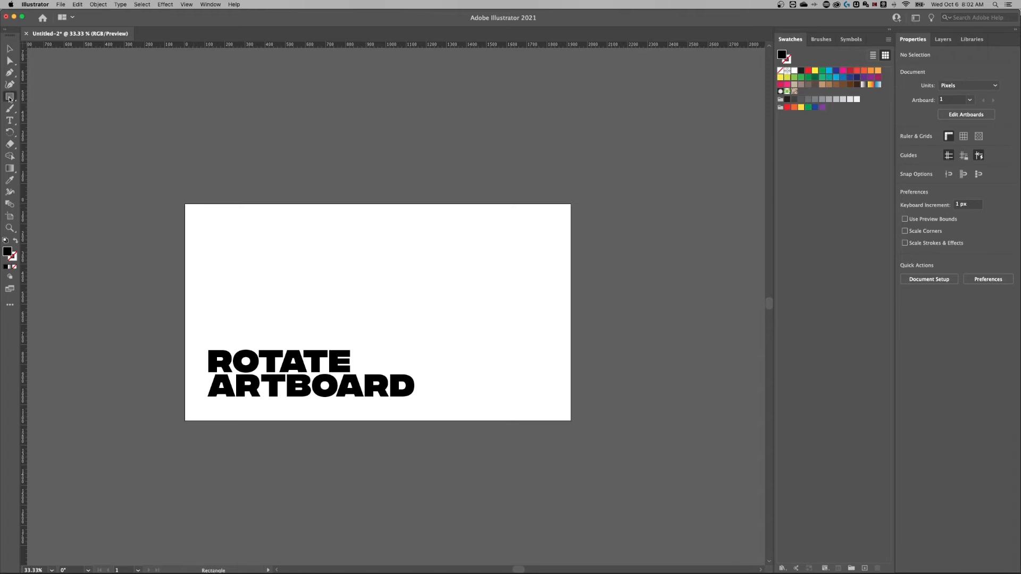
# Draw an artboard-sized 1920 × 1080 px rectangle and fill it yellow as the background.
pyautogui.click(10, 99)
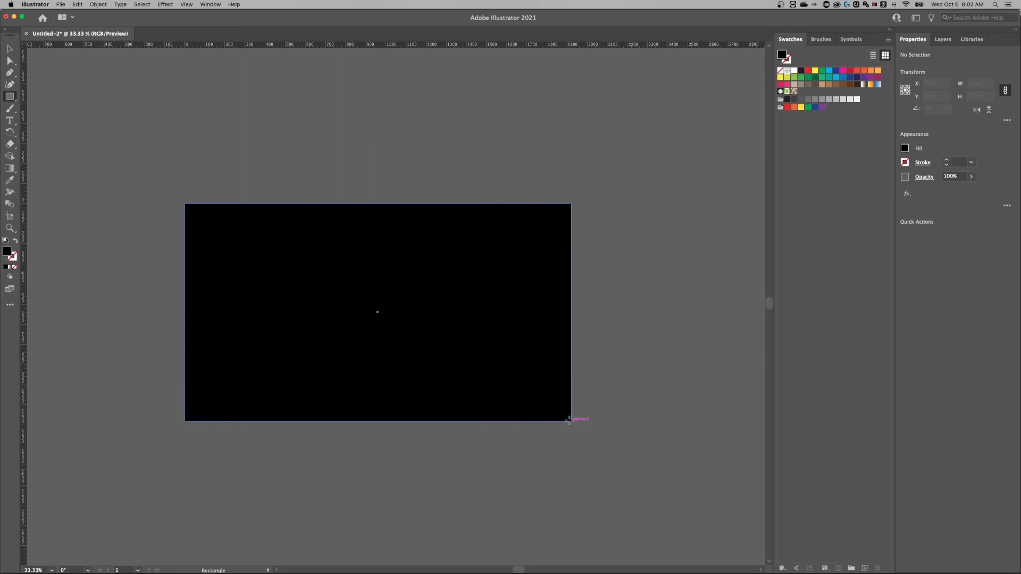
pyautogui.click(378, 313)
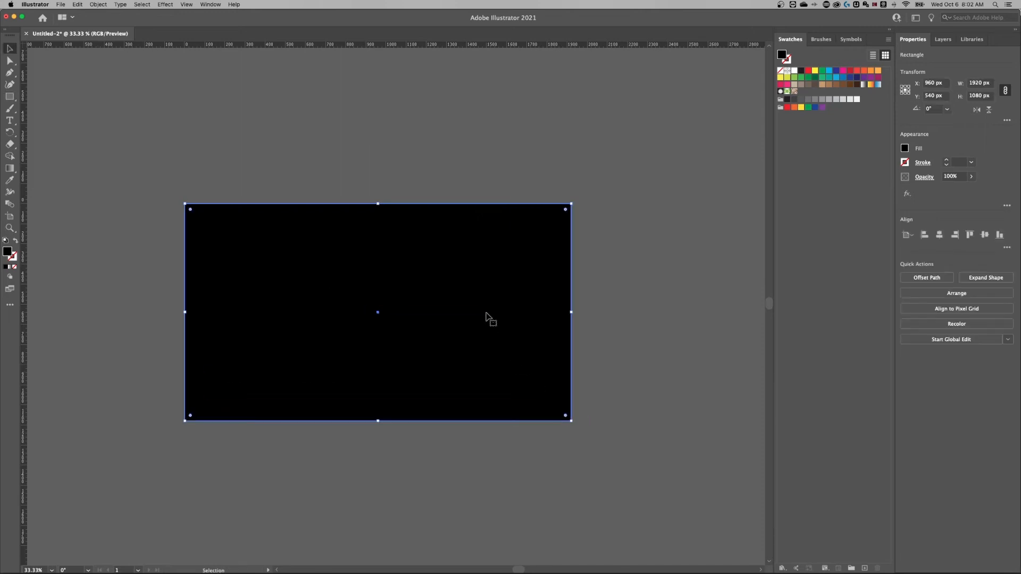
pyautogui.click(904, 147)
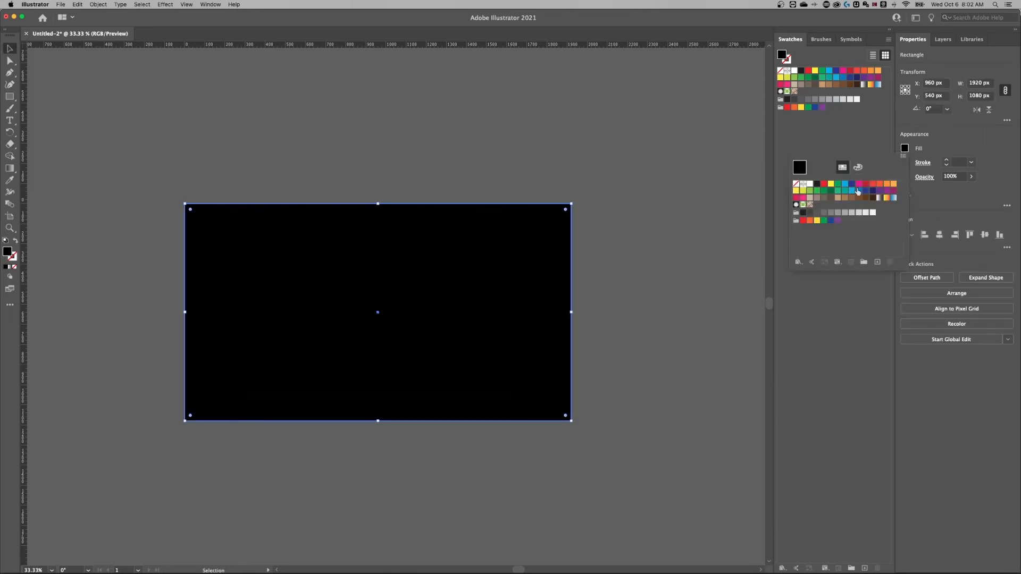
pyautogui.click(831, 187)
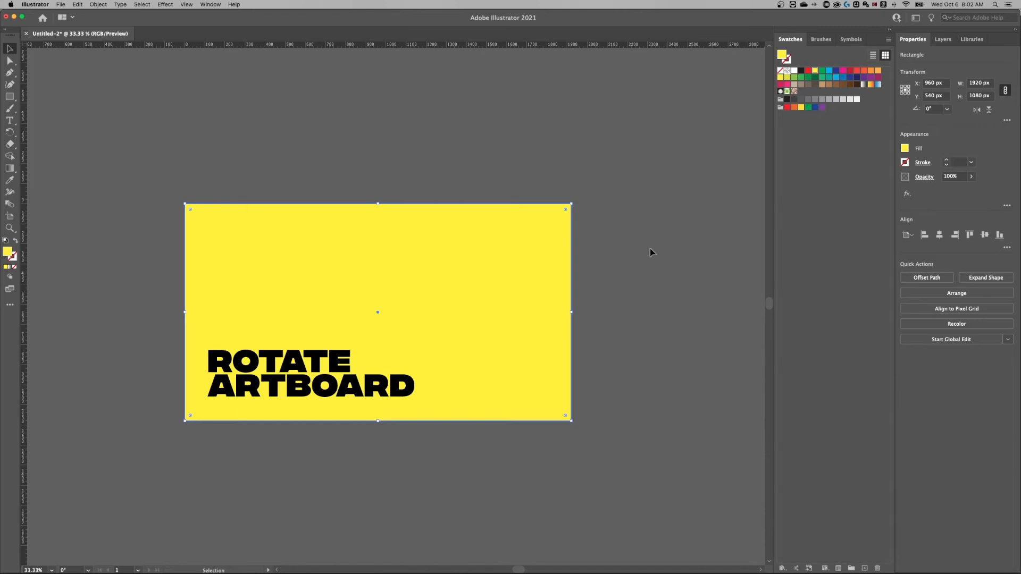
pyautogui.moveTo(381, 317)
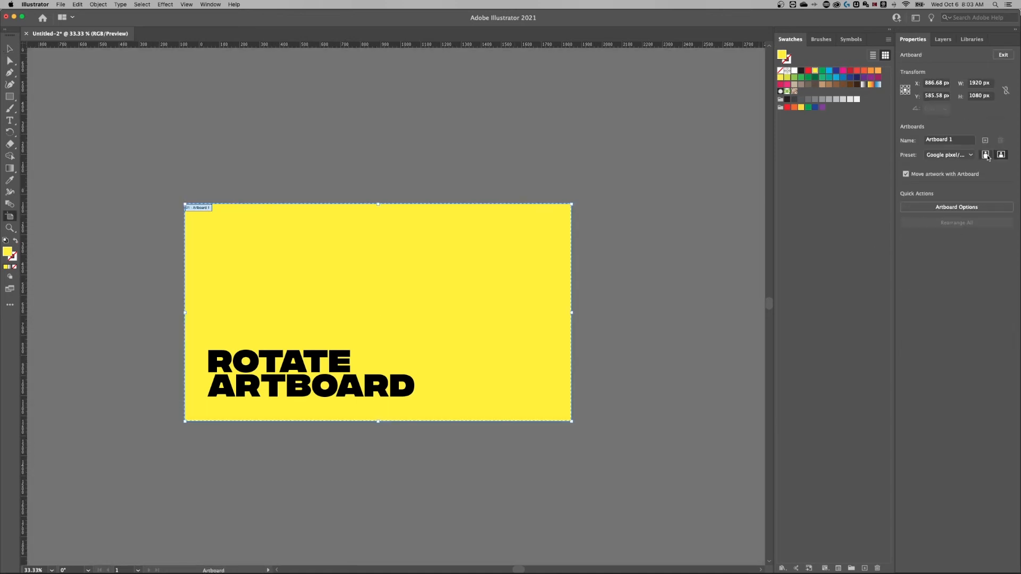
# Rotate the artboard to portrait with Move artwork with Artboard, then select the yellow rectangle.
pyautogui.click(1001, 154)
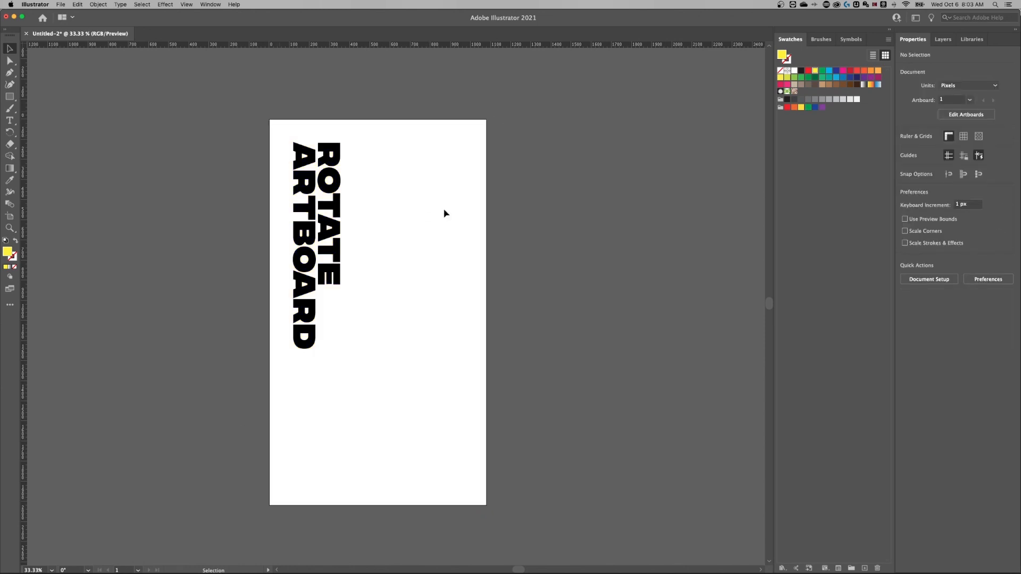
pyautogui.click(377, 311)
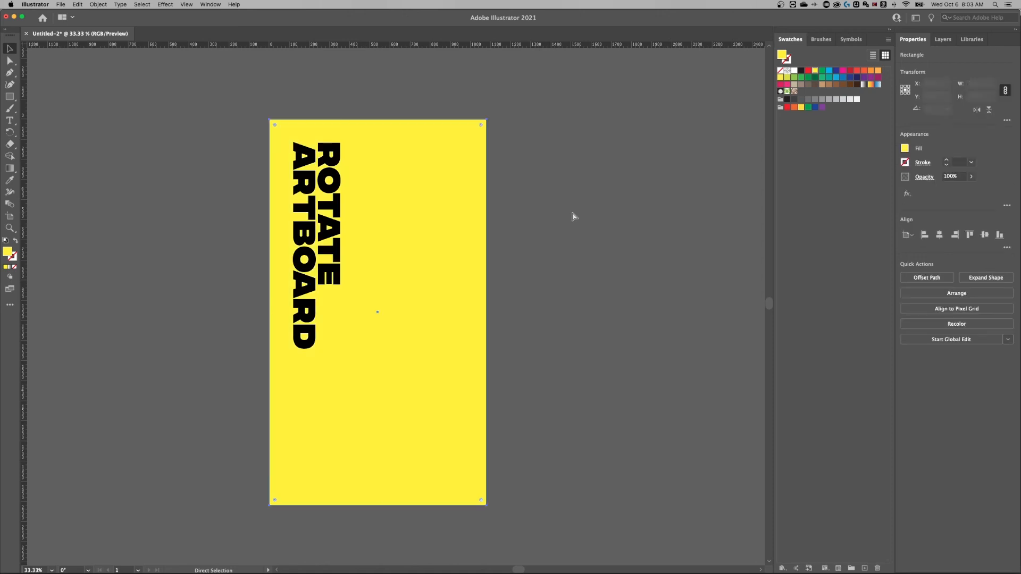